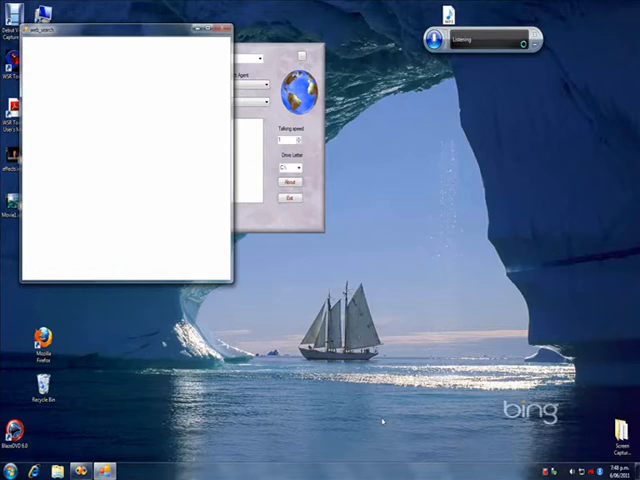
Ask 'Who is Captain Janeway?' and get START's answer identifying Kathryn Janeway, sourced from Wikipedia
click(16, 470)
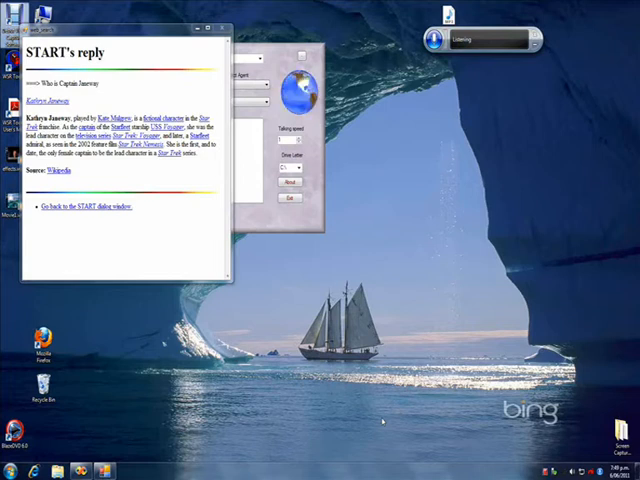
key(space)
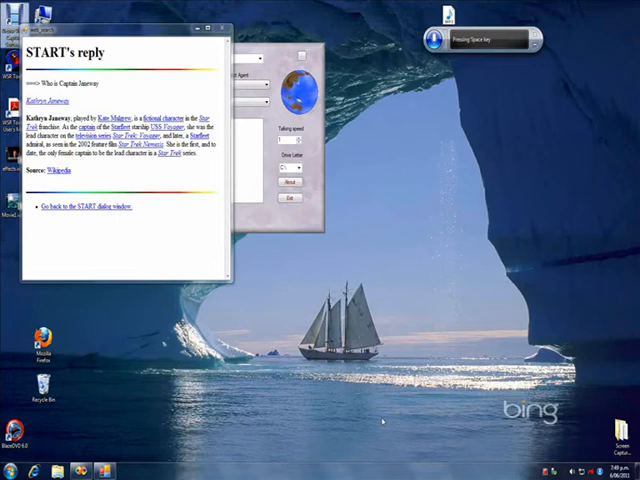